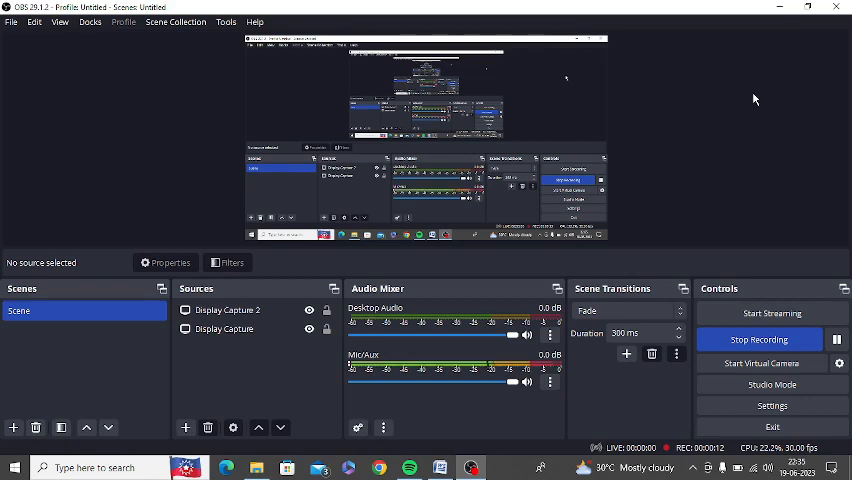
mouse_move(546, 6)
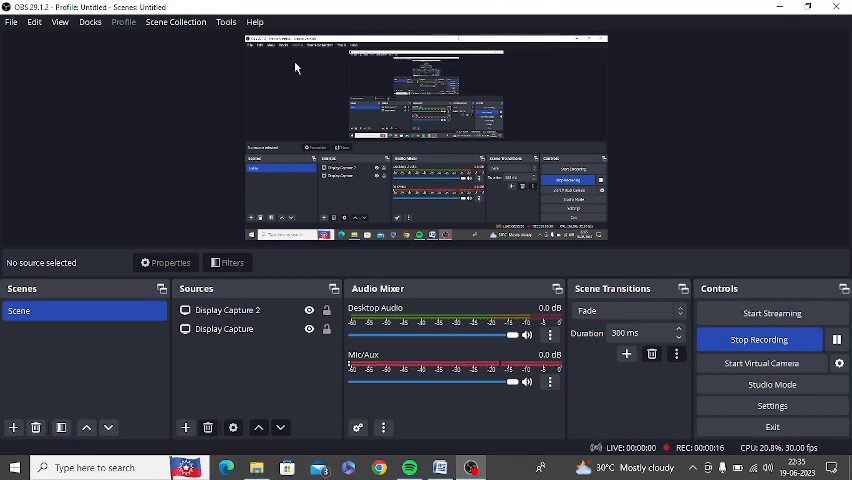
Step: Add a new Display Capture source from the Sources list
left_click(228, 309)
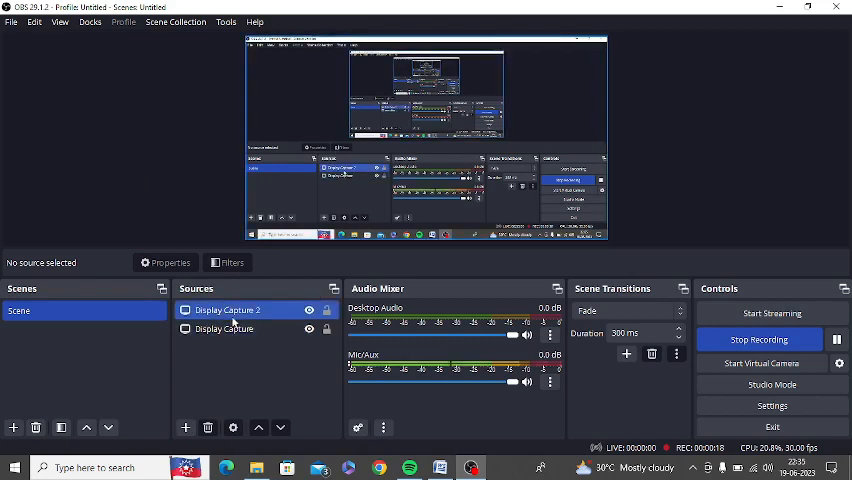
right_click(228, 309)
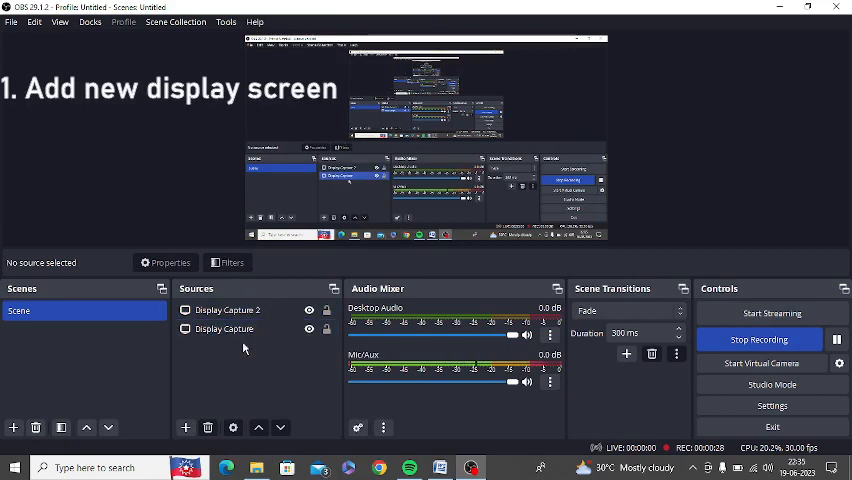
left_click(185, 428)
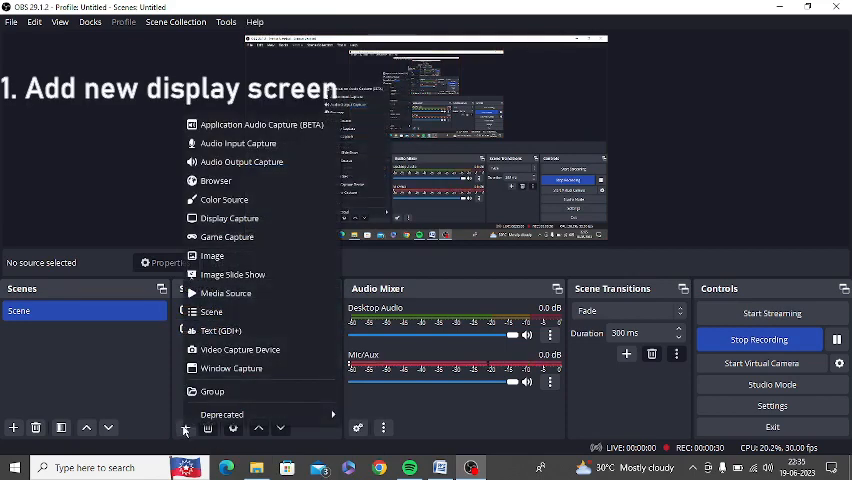
mouse_move(229, 218)
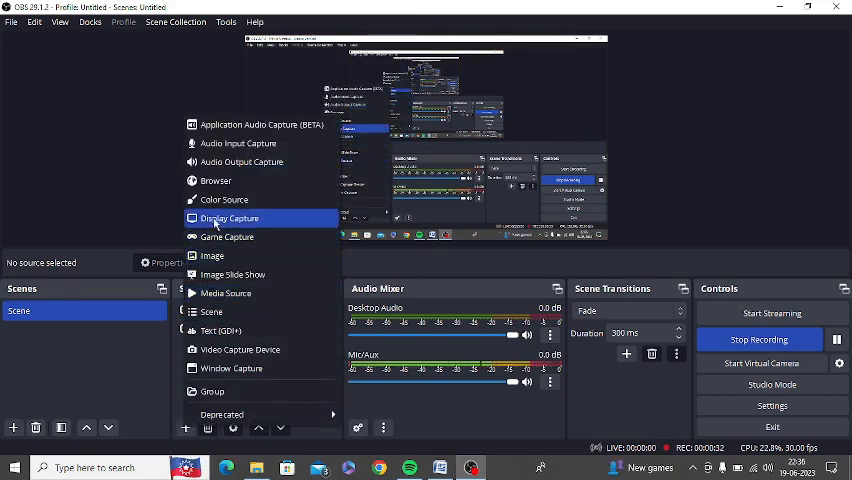
left_click(228, 218)
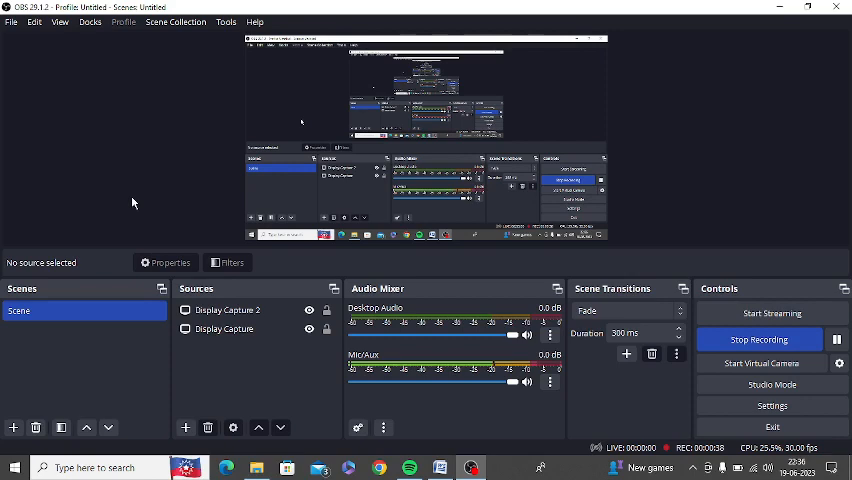
Step: Confirm OBS version 29.1.2 in About, then view Headphones as the system output device
left_click(11, 22)
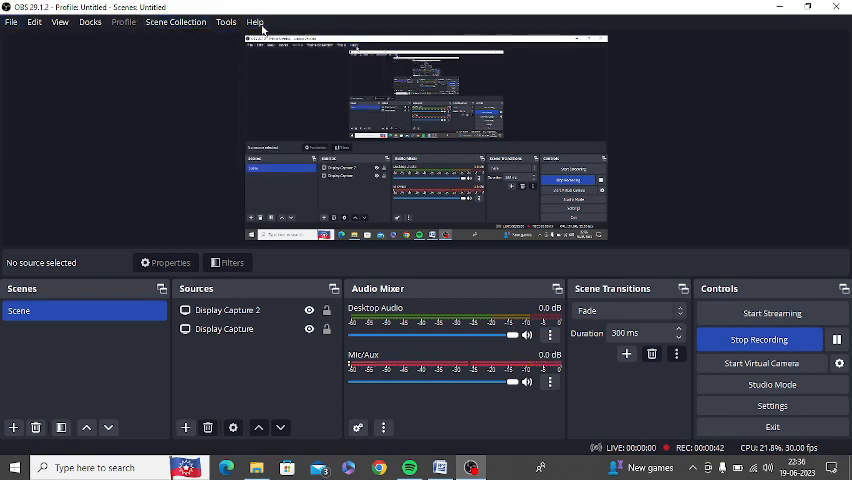
left_click(254, 22)
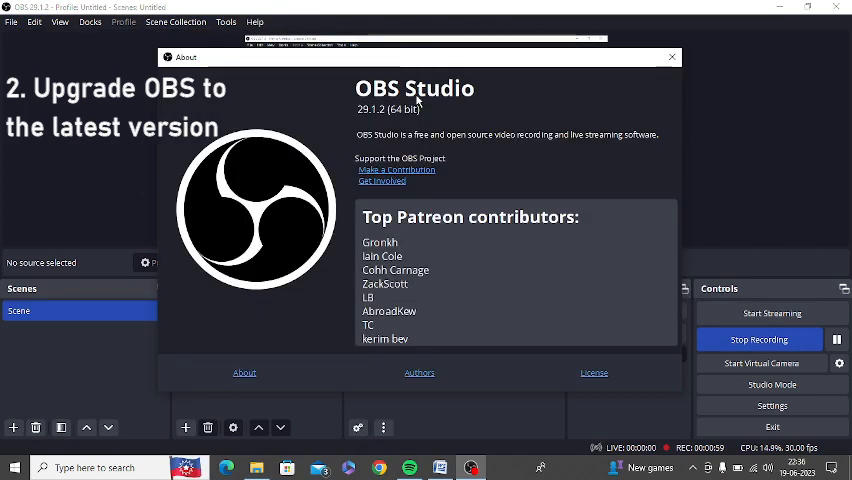
left_click(671, 57)
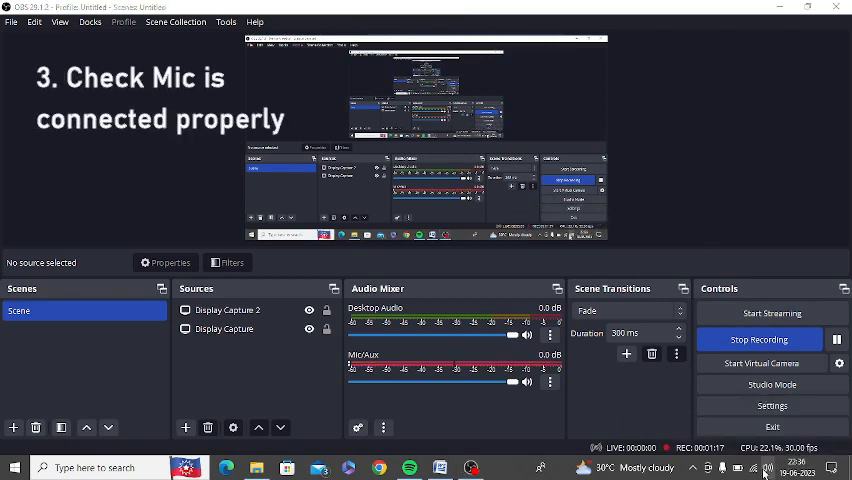
left_click(767, 467)
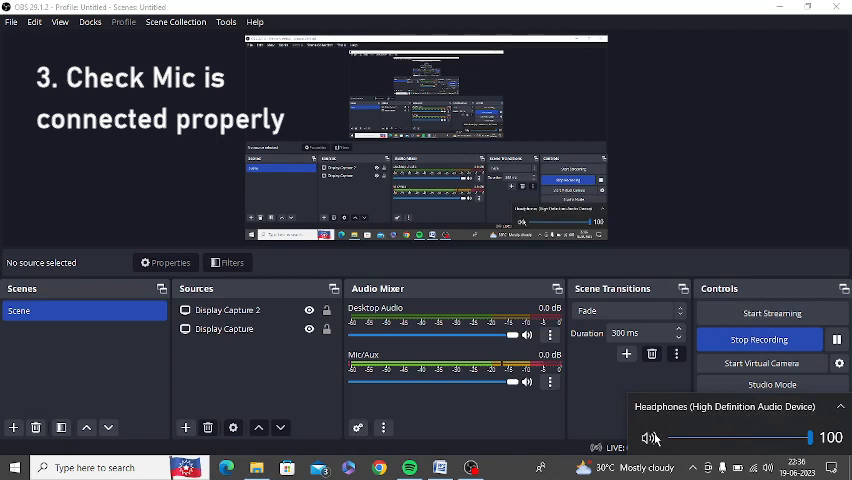